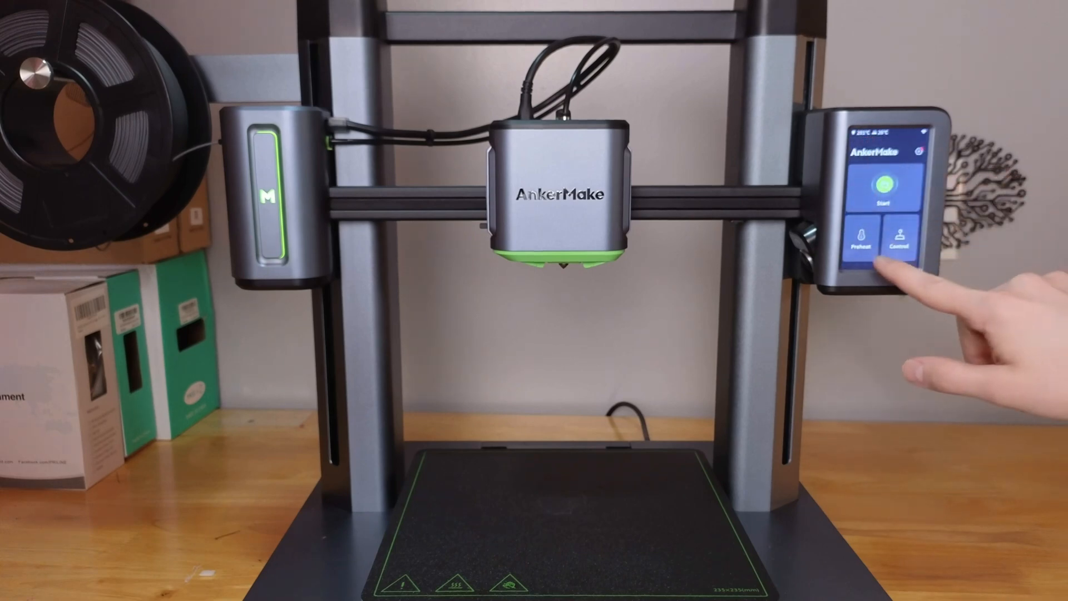
Step: Bring up the preheat screen showing nozzle and heatbed target temperatures
left_click(862, 246)
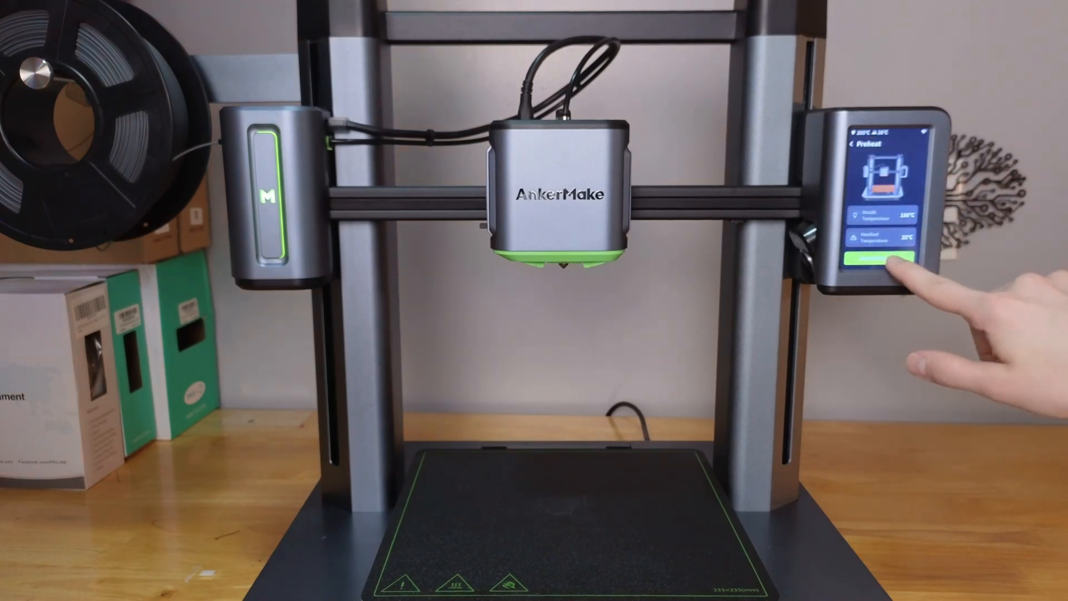